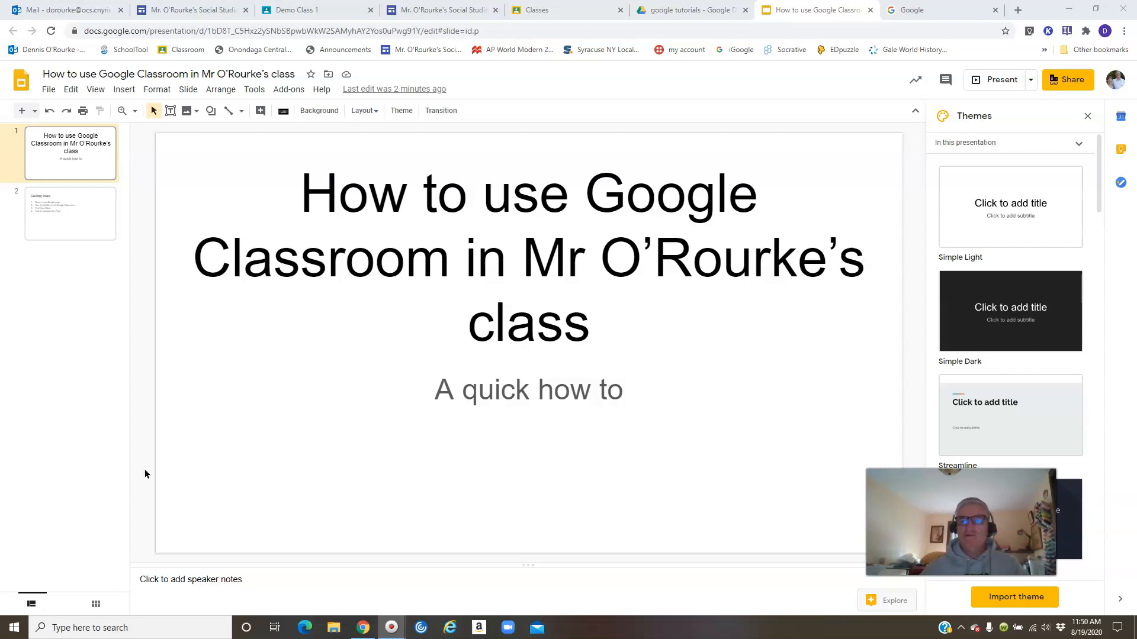
# - Switch from the Slides presentation to the Google home page tab
pyautogui.click(70, 213)
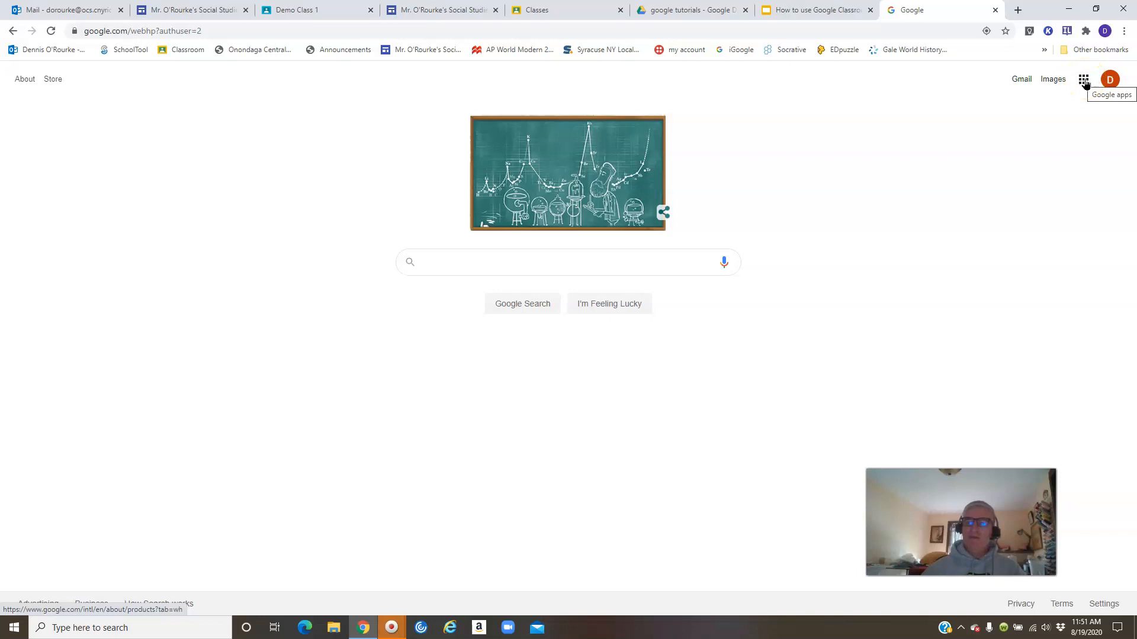
# - Open the Google apps menu and scroll down until Classroom appears
pyautogui.click(1083, 79)
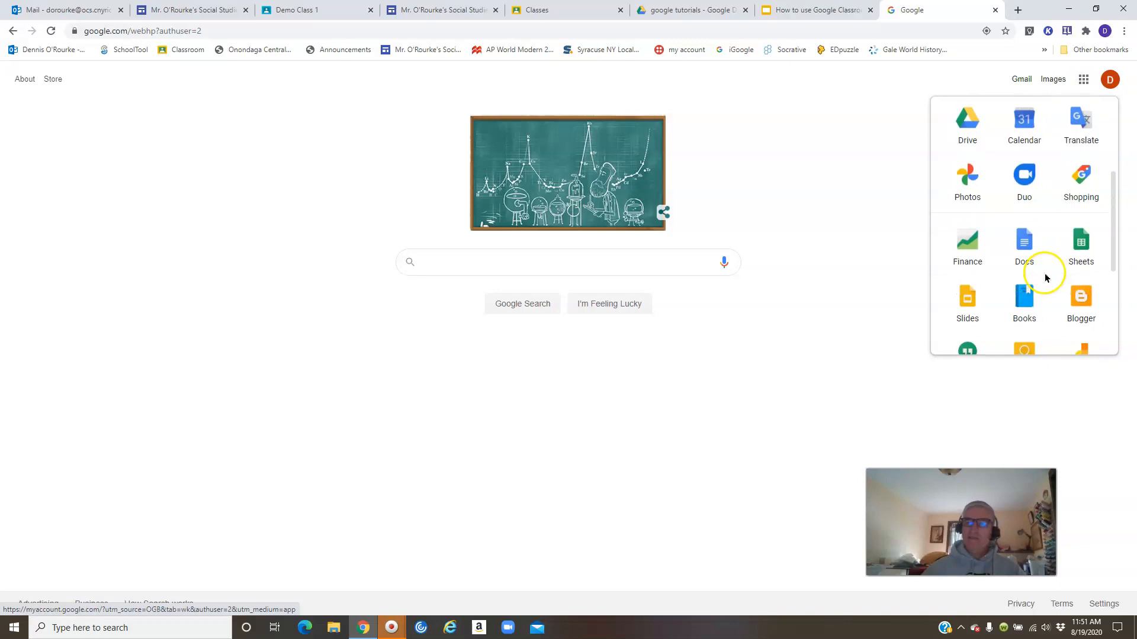
pyautogui.scroll(-3)
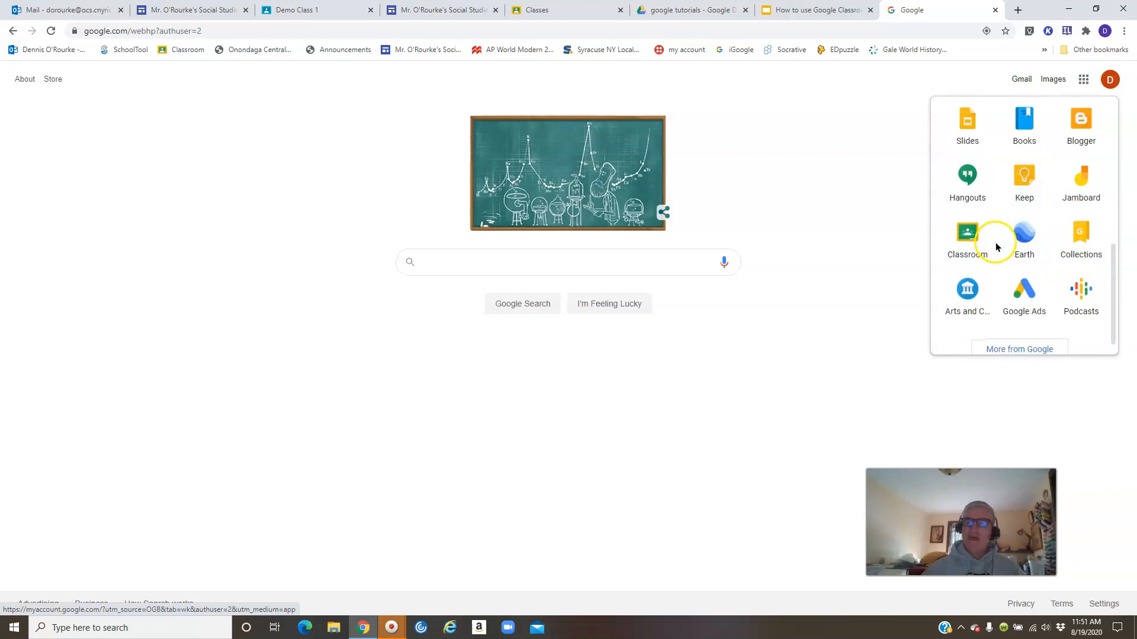
pyautogui.scroll(-3)
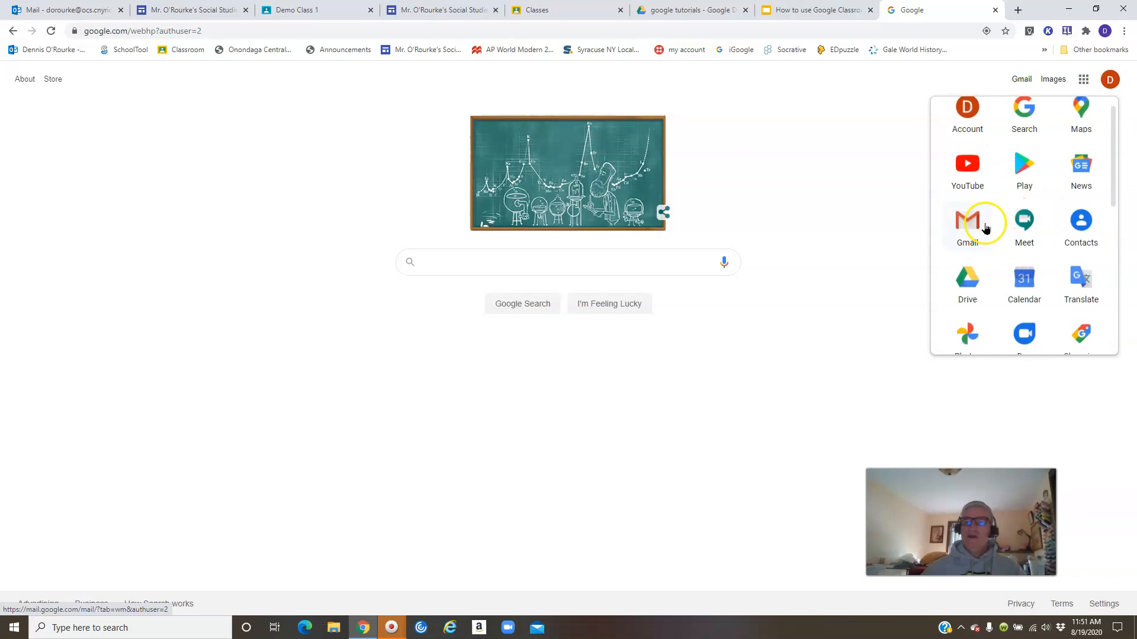
pyautogui.scroll(-3)
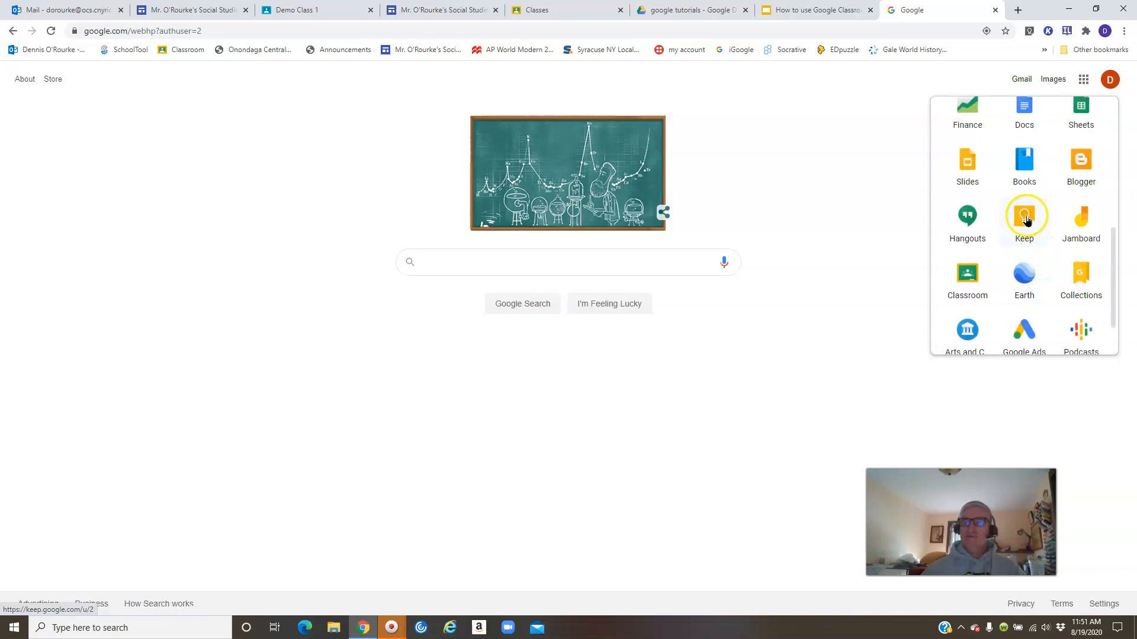
pyautogui.scroll(-3)
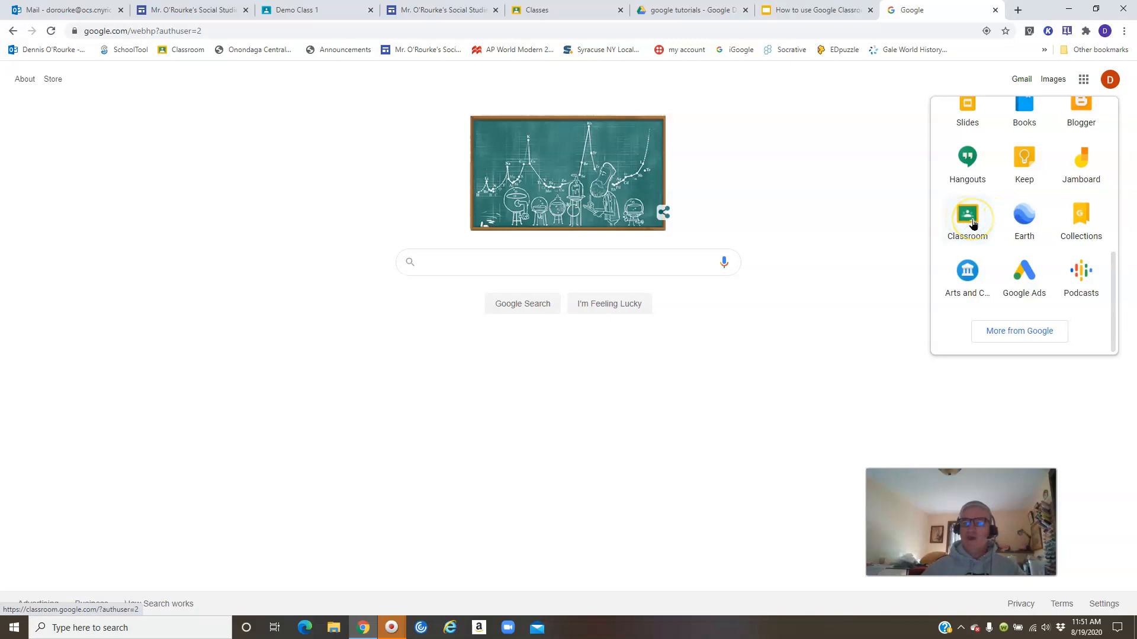
# - Launch Classroom from the apps menu, landing on the Demo Class stream
pyautogui.click(966, 217)
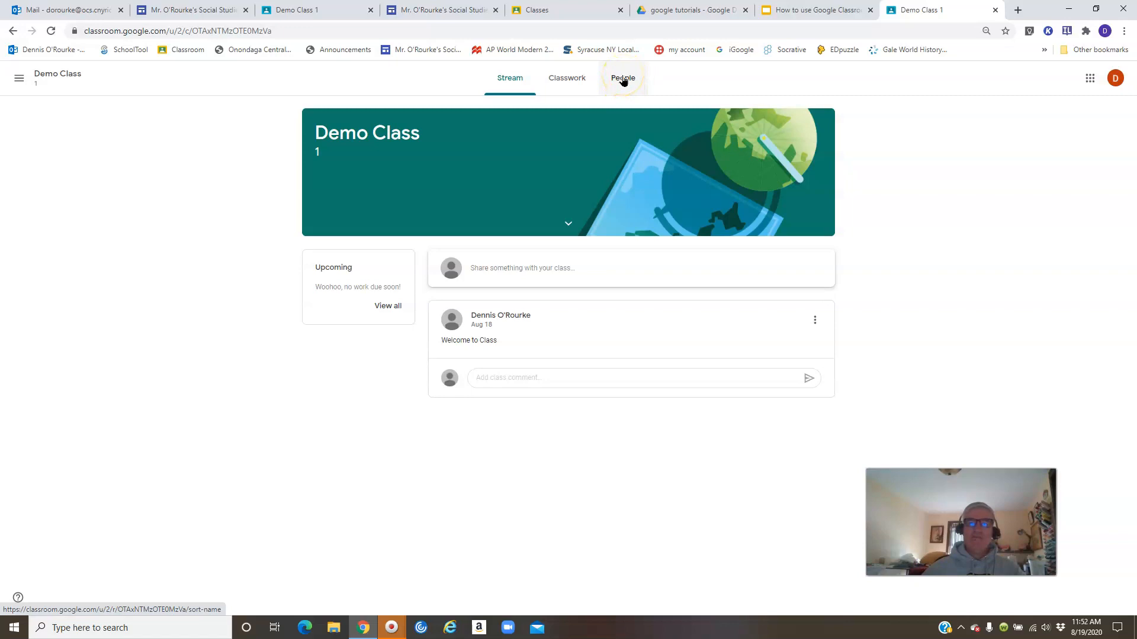
pyautogui.click(622, 77)
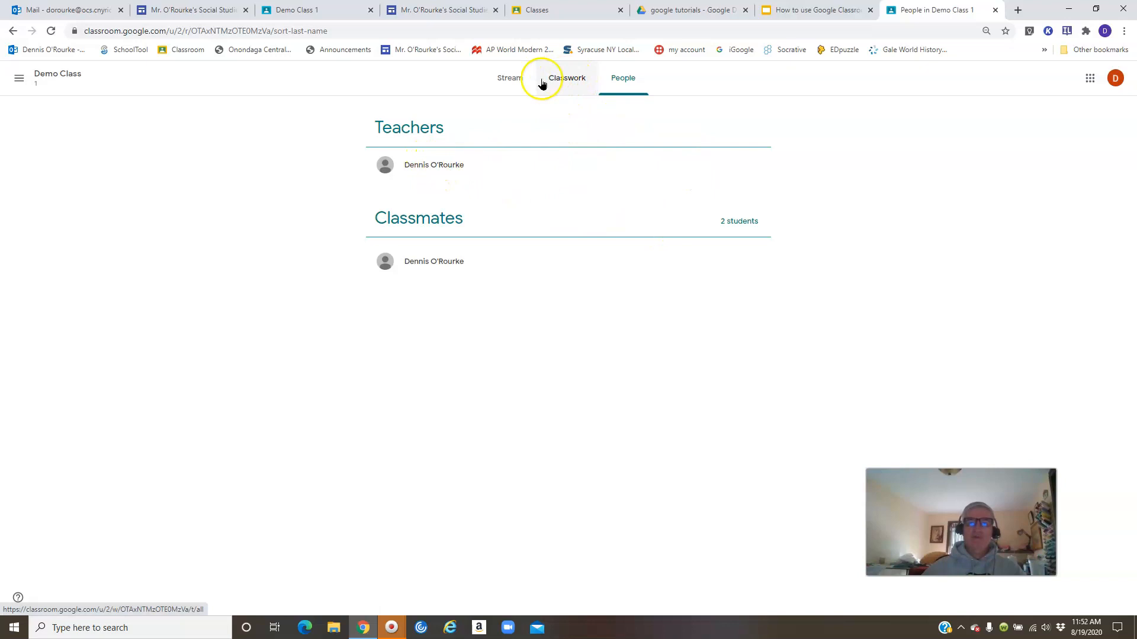
pyautogui.click(509, 78)
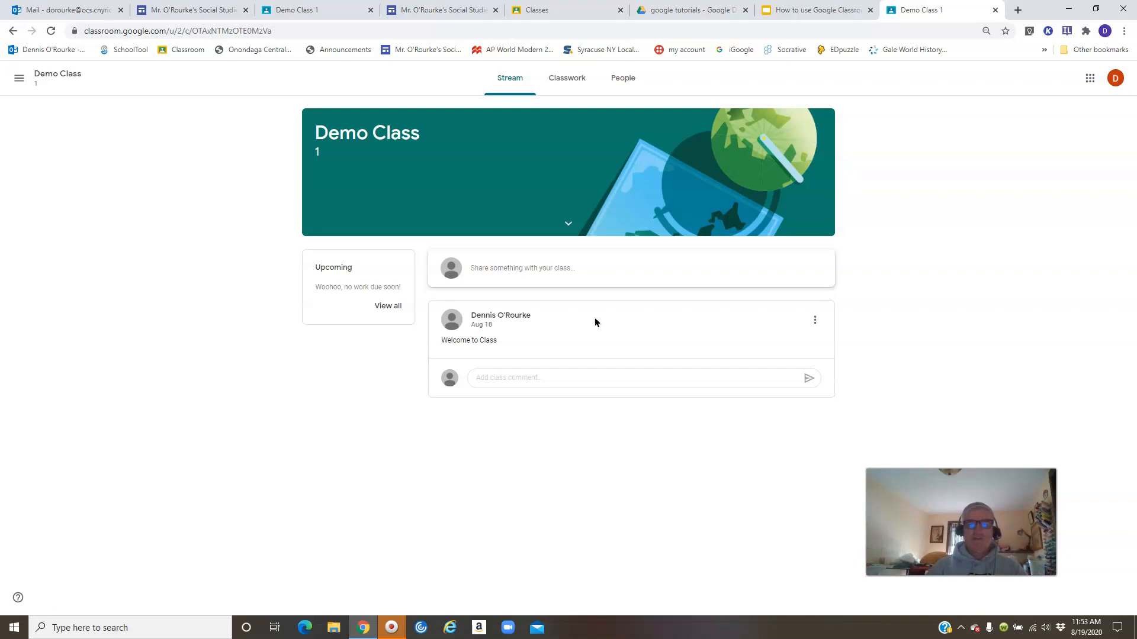
# - Show Demo Class's Classwork, with materials and Week of September 11 assignments
pyautogui.click(566, 77)
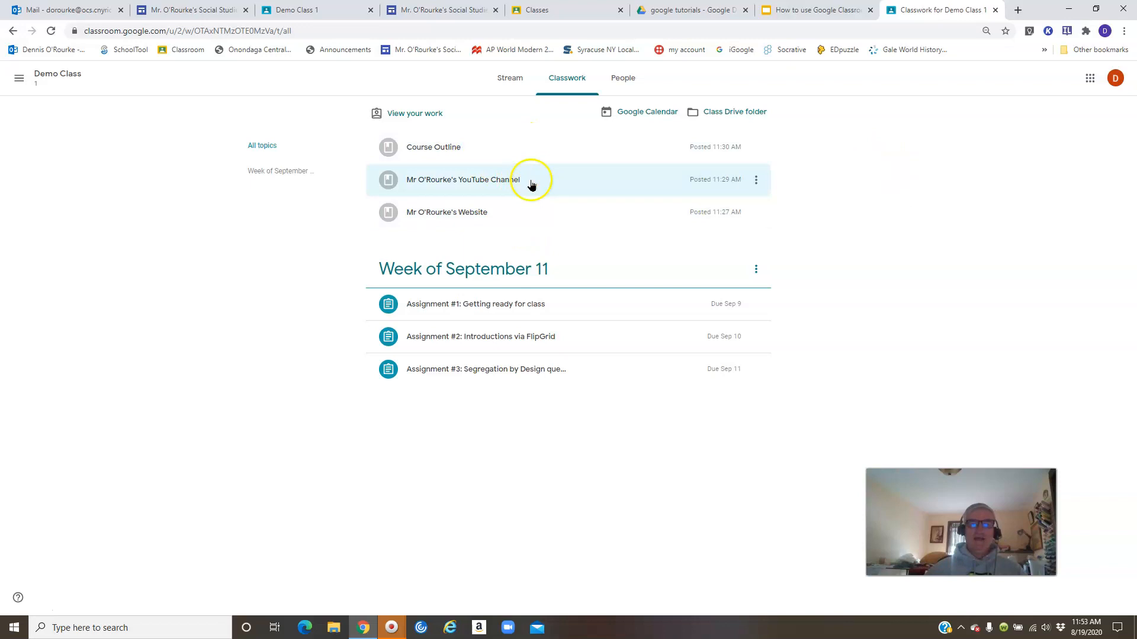
pyautogui.moveTo(851, 192)
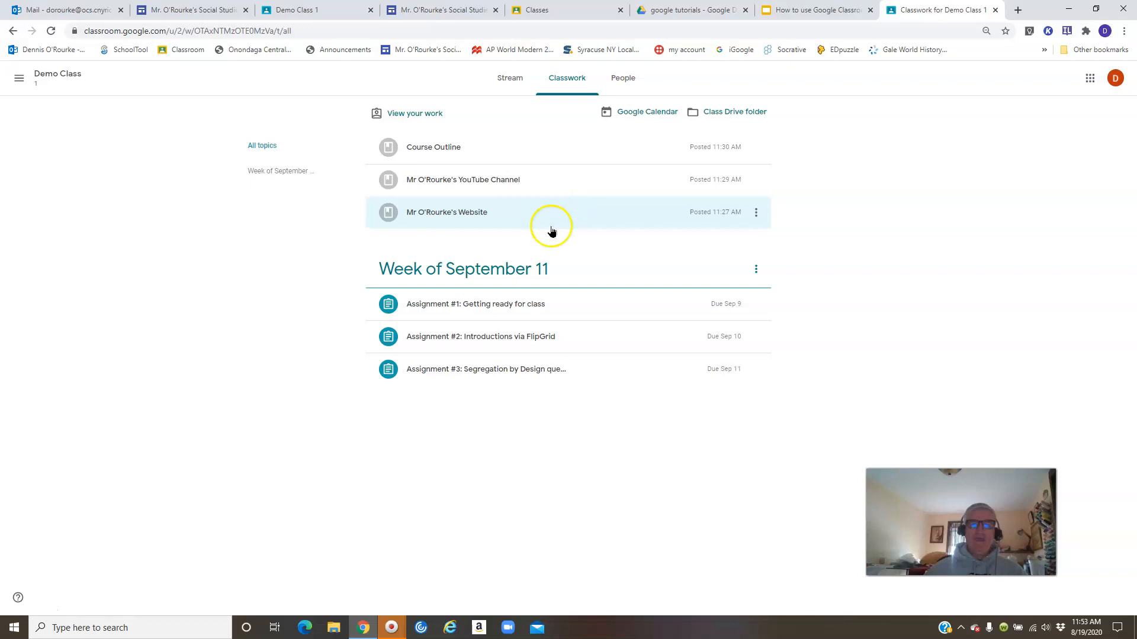
pyautogui.moveTo(582, 179)
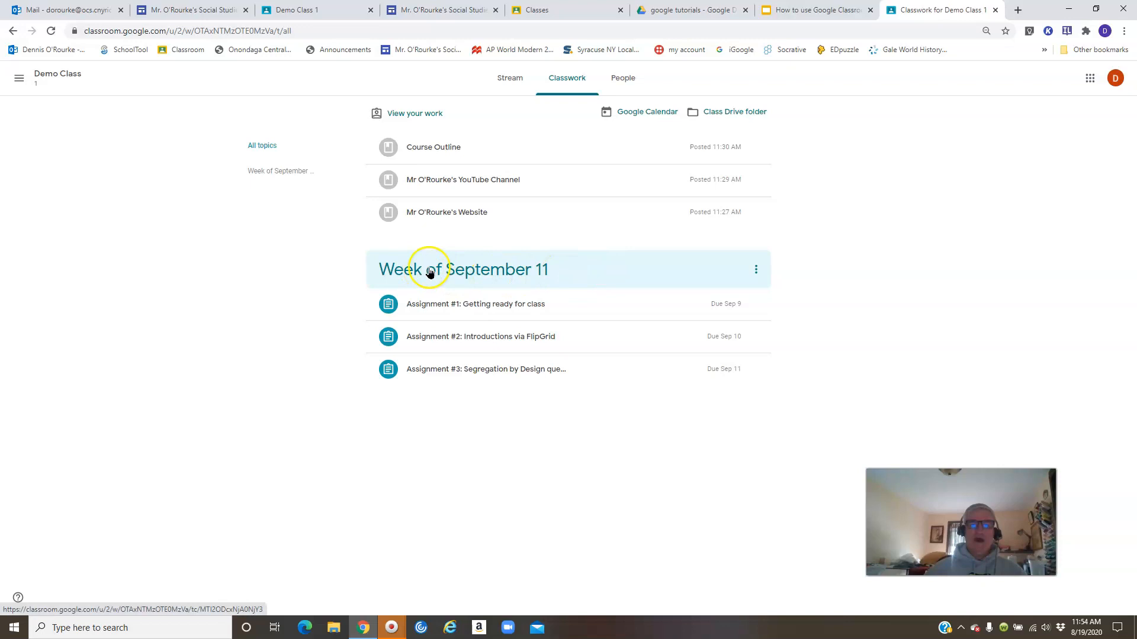
pyautogui.moveTo(590, 283)
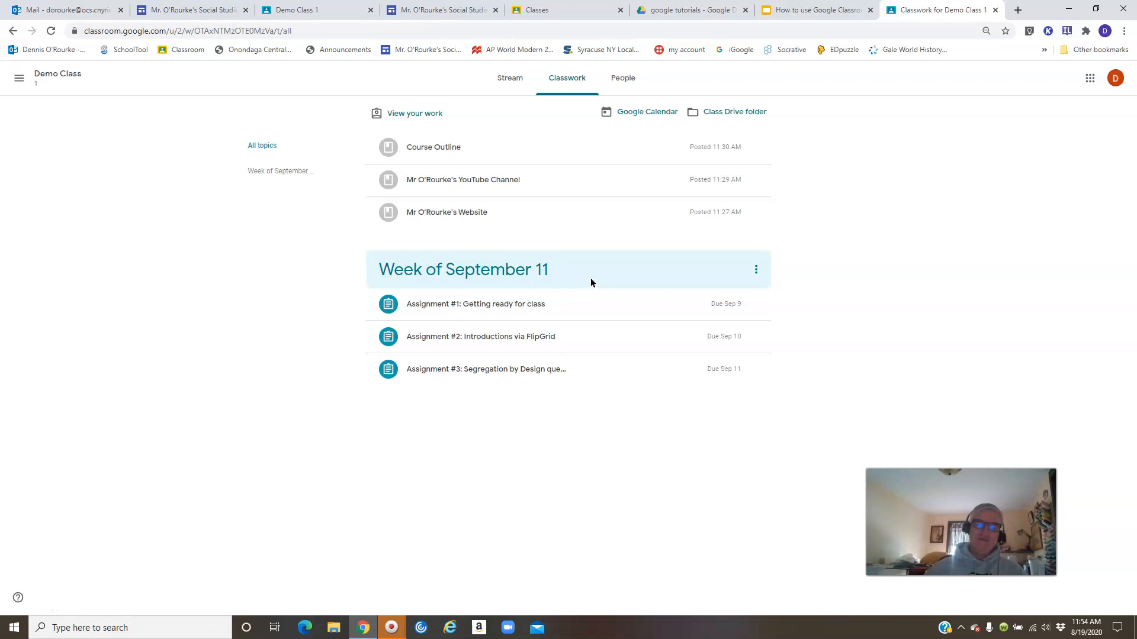
pyautogui.moveTo(589, 305)
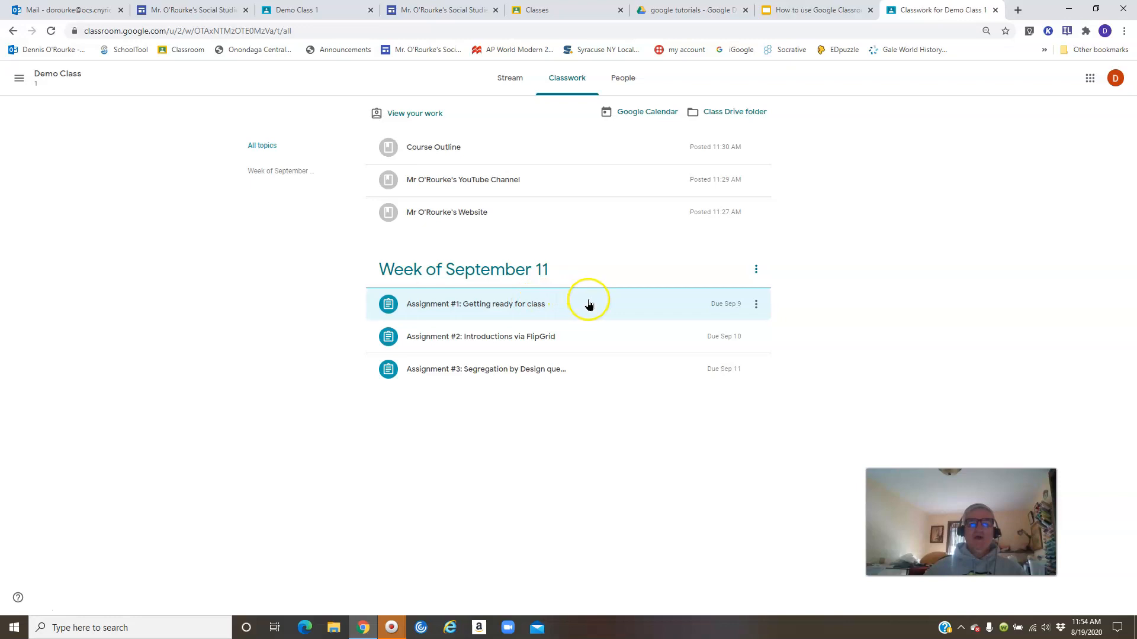
# - Expand Assignment #1: Getting ready for class to show its instructions and two videos
pyautogui.click(475, 304)
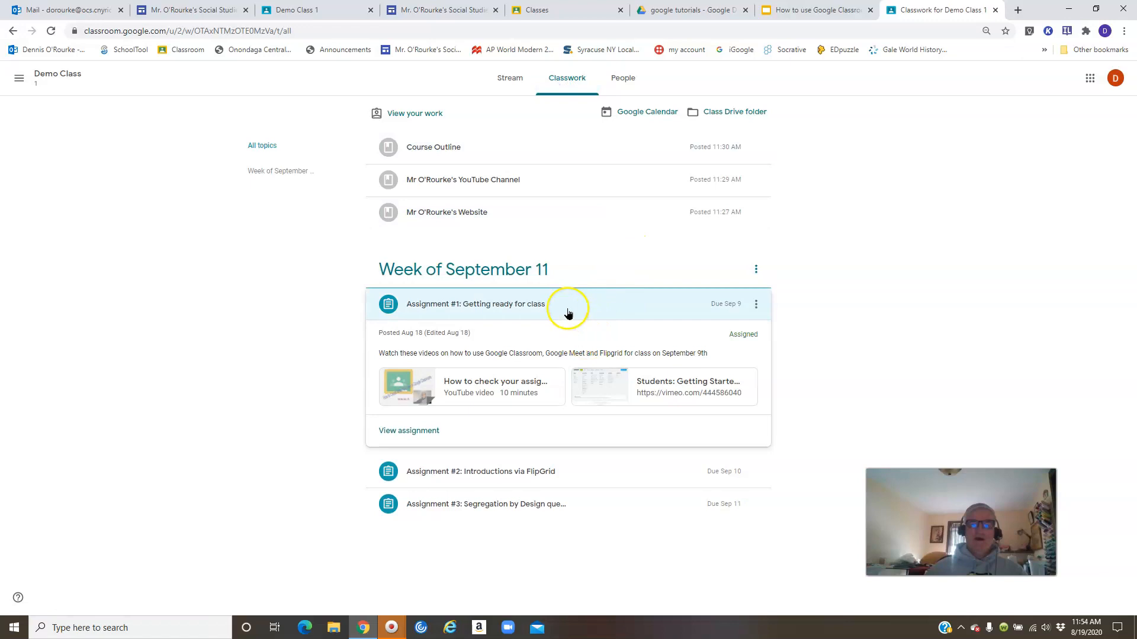
pyautogui.click(475, 304)
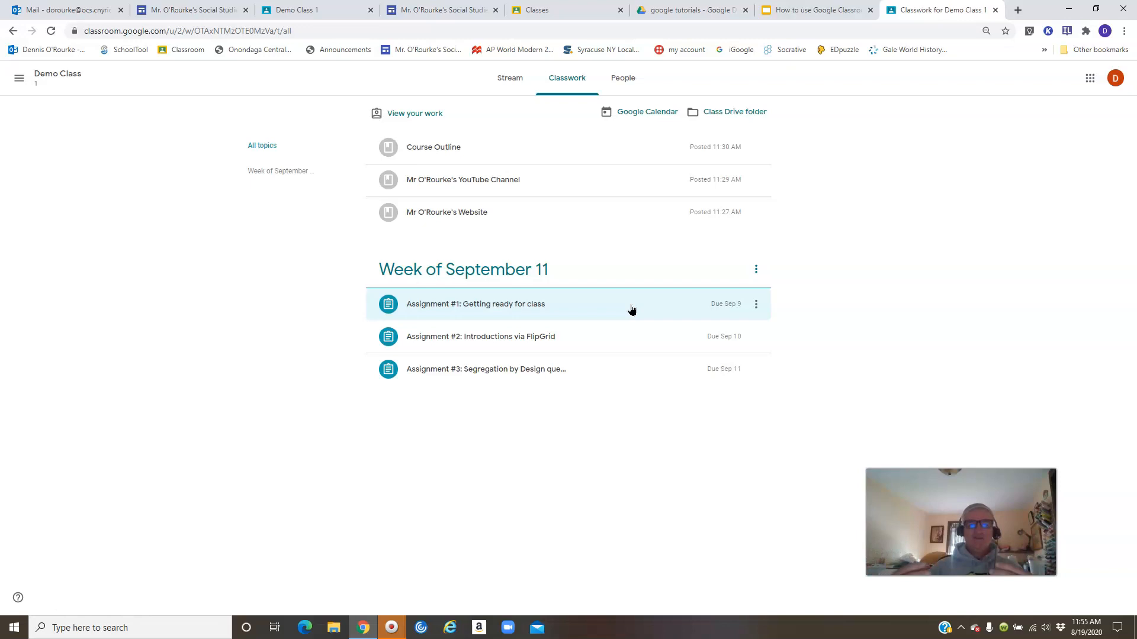
pyautogui.click(475, 304)
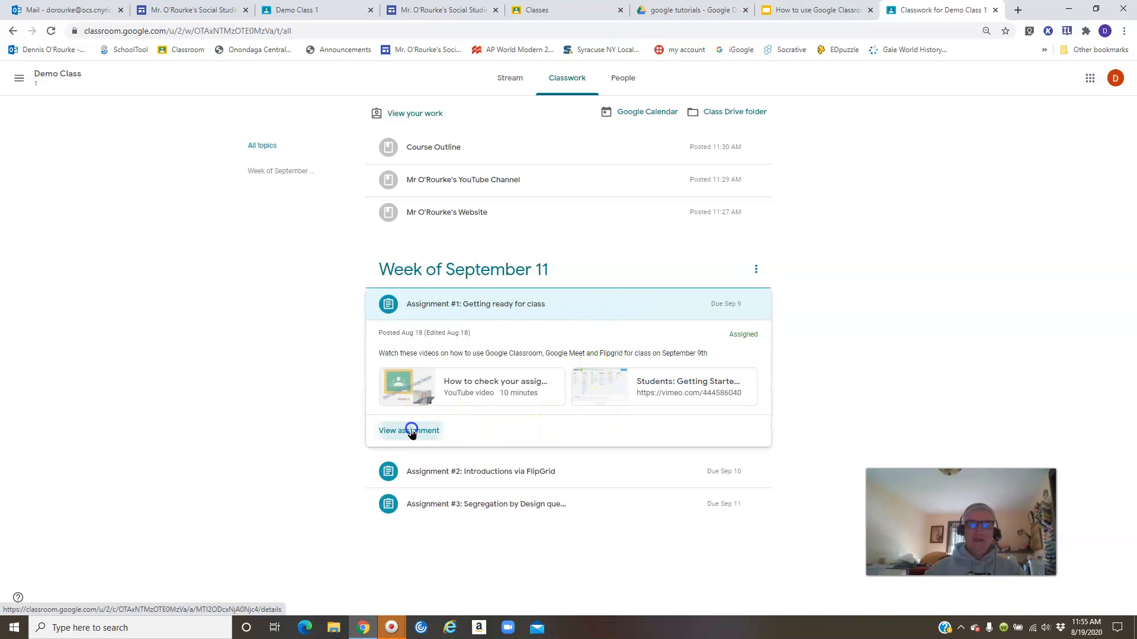
pyautogui.click(409, 430)
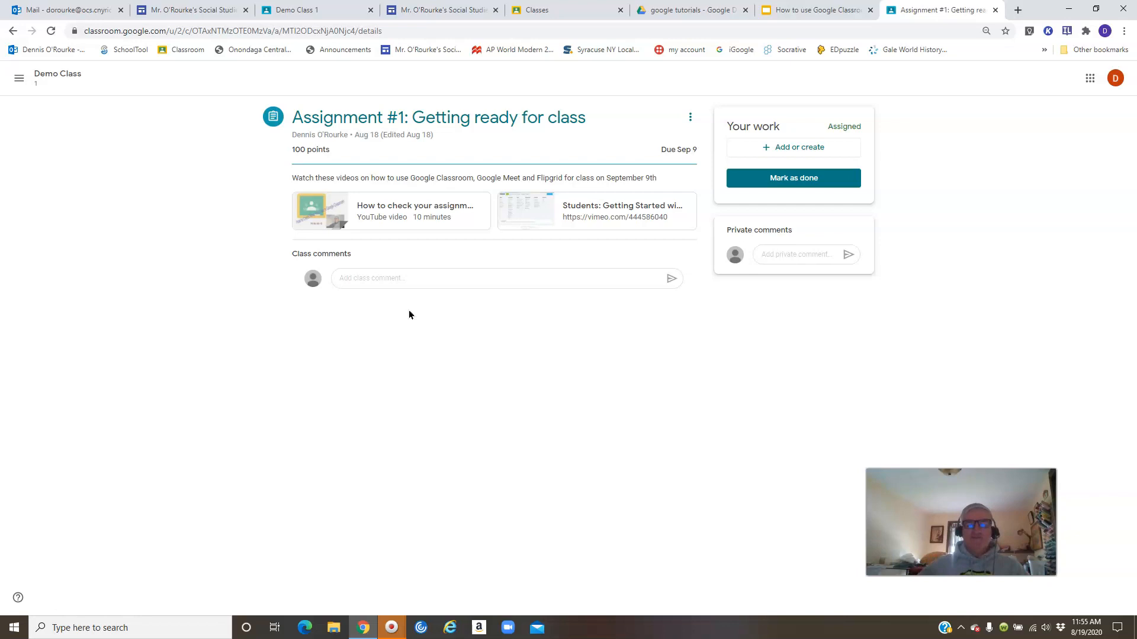
pyautogui.moveTo(410, 206)
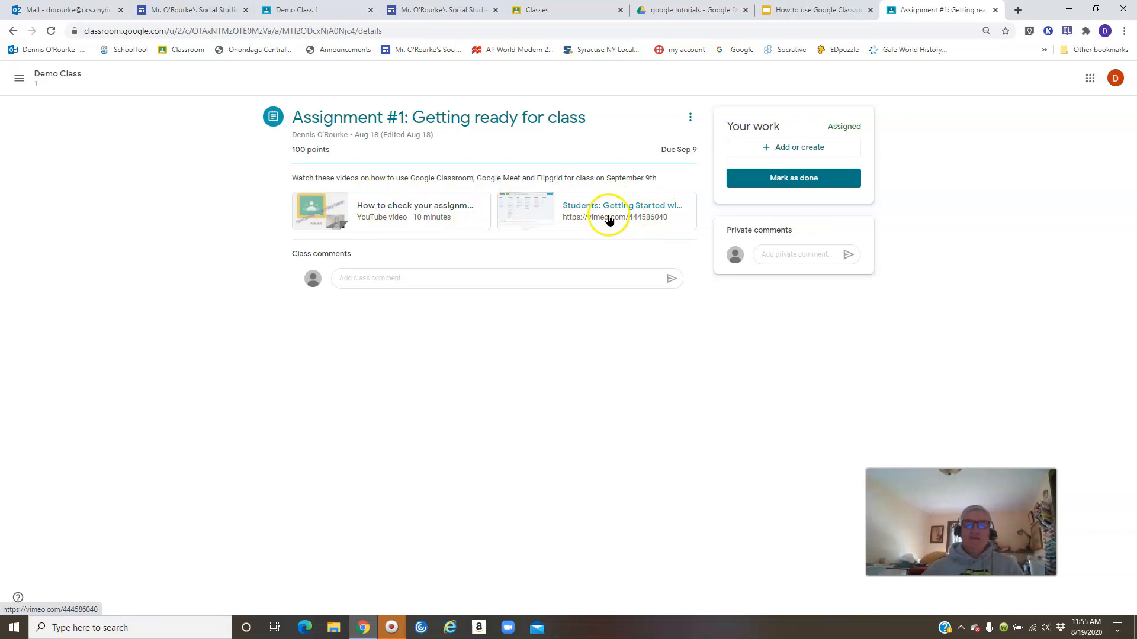
pyautogui.moveTo(595, 217)
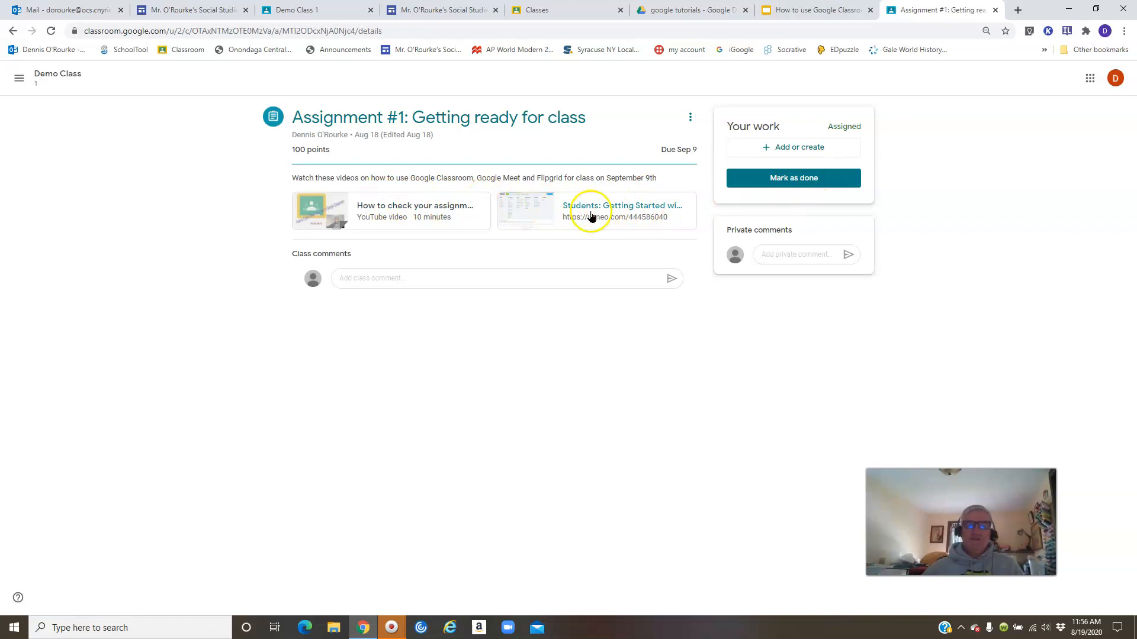
pyautogui.moveTo(591, 225)
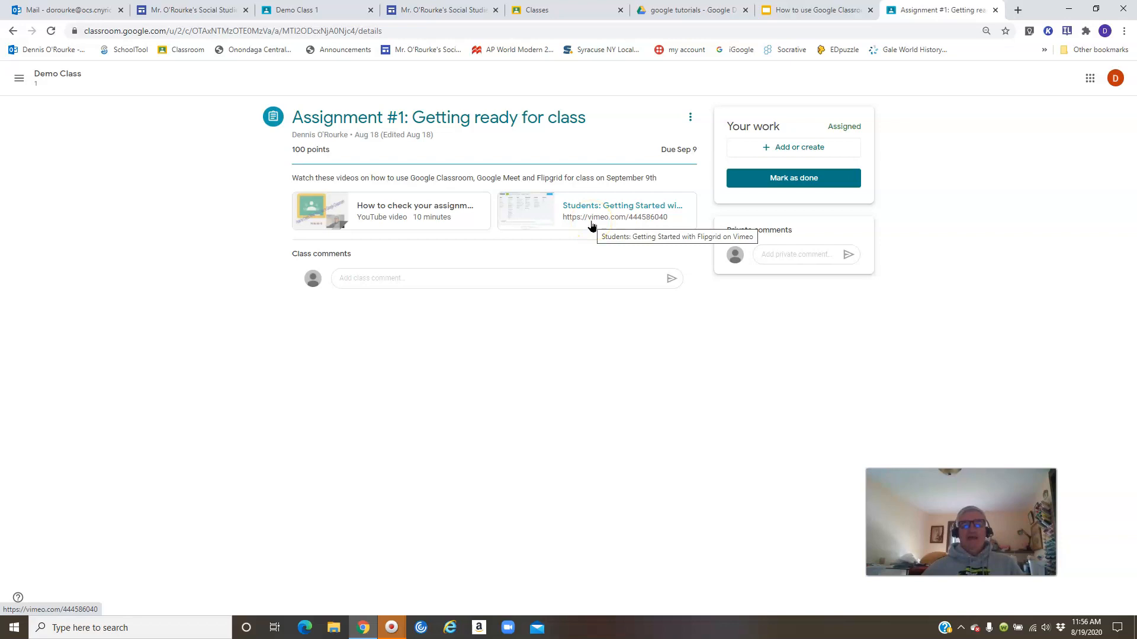
pyautogui.moveTo(634, 210)
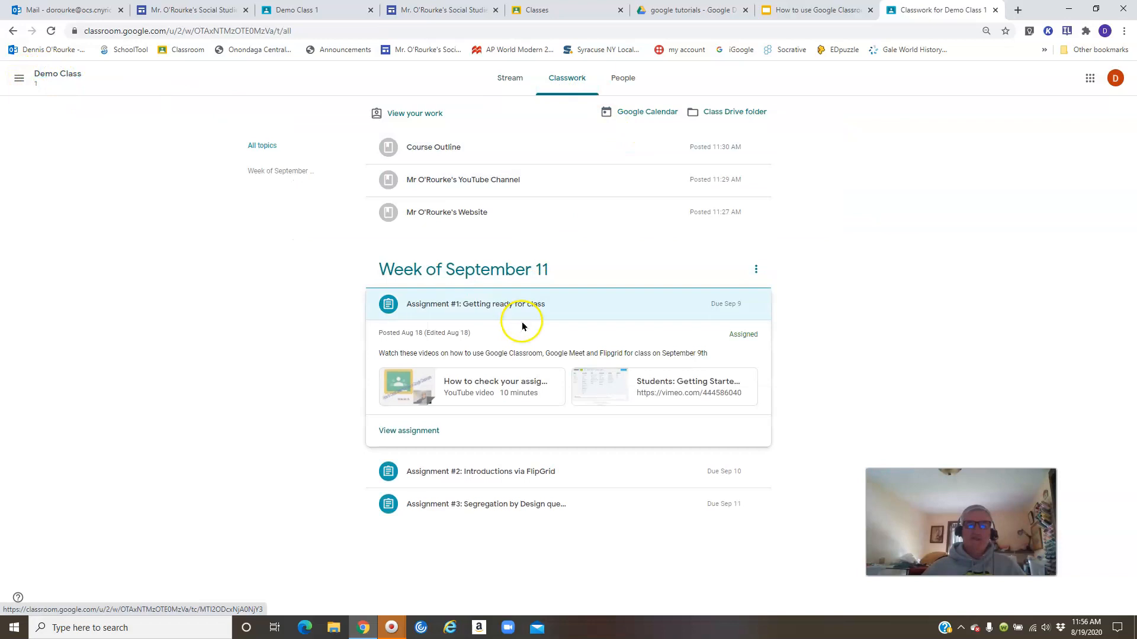
# - Open Mr O'Rourke's Website material to view the teacher's site
pyautogui.click(446, 212)
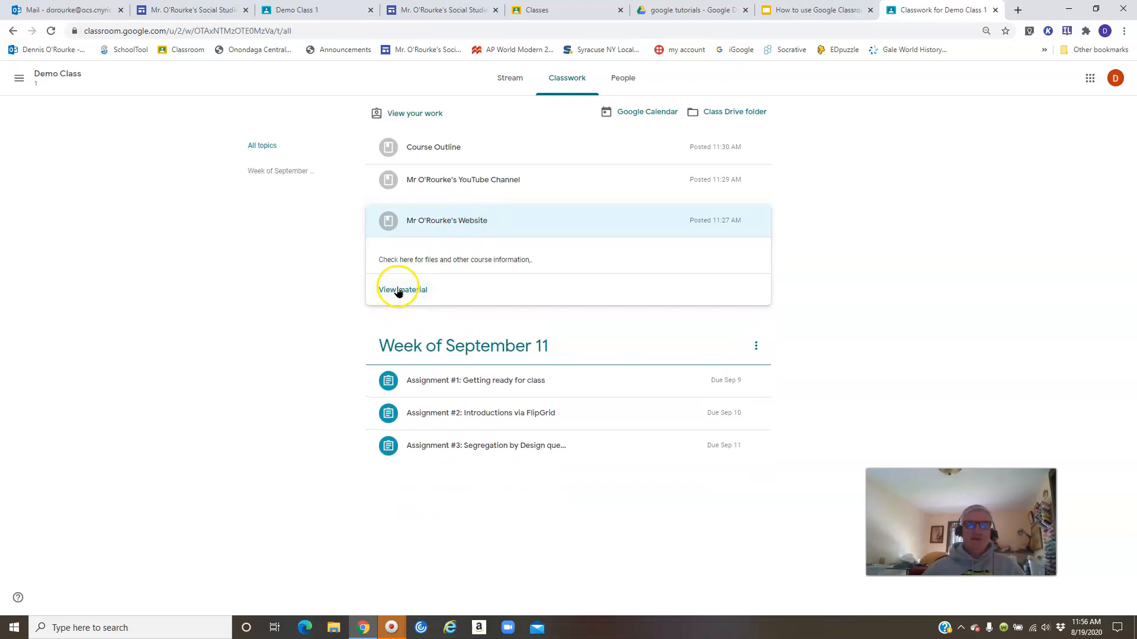
pyautogui.click(402, 289)
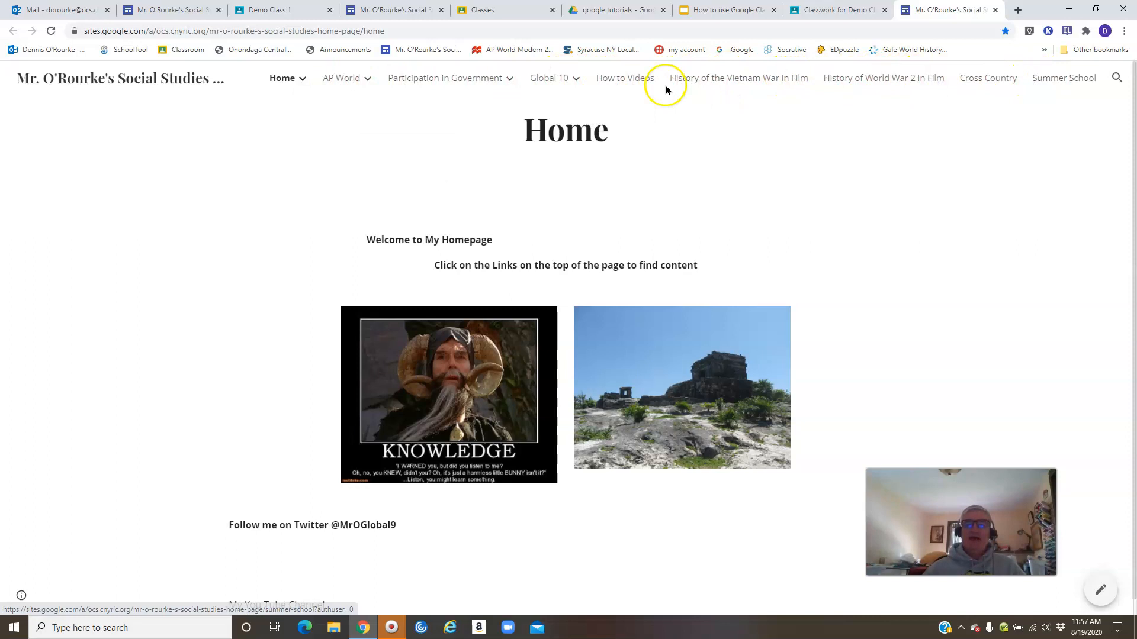
pyautogui.moveTo(624, 78)
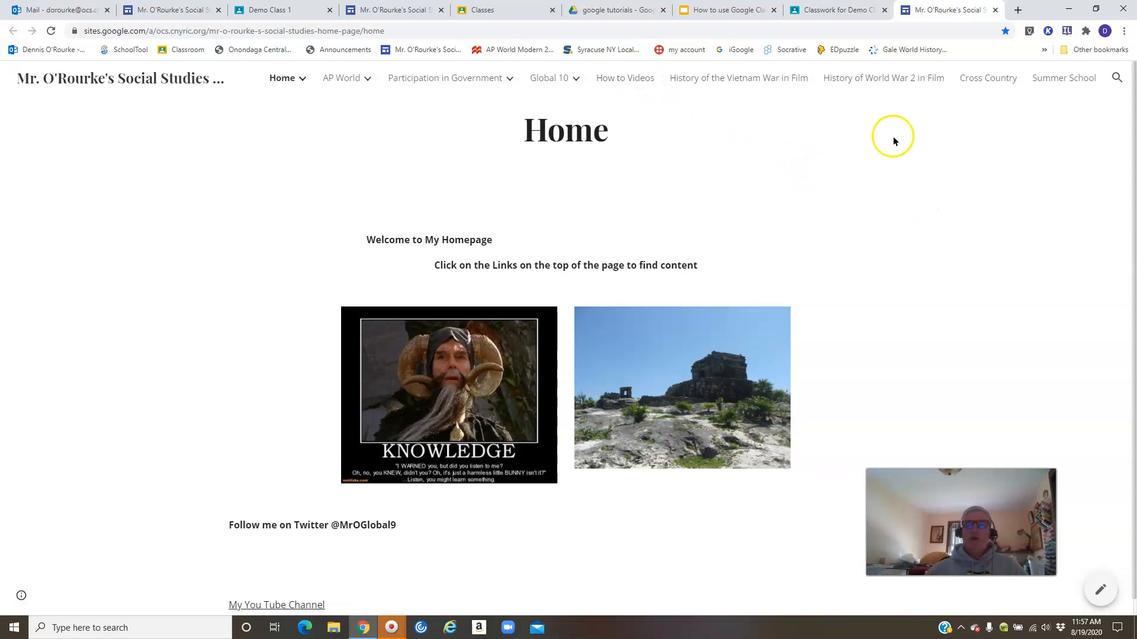
# - Return to the Classwork for Demo Class tab after viewing the Social Studies site
pyautogui.click(725, 10)
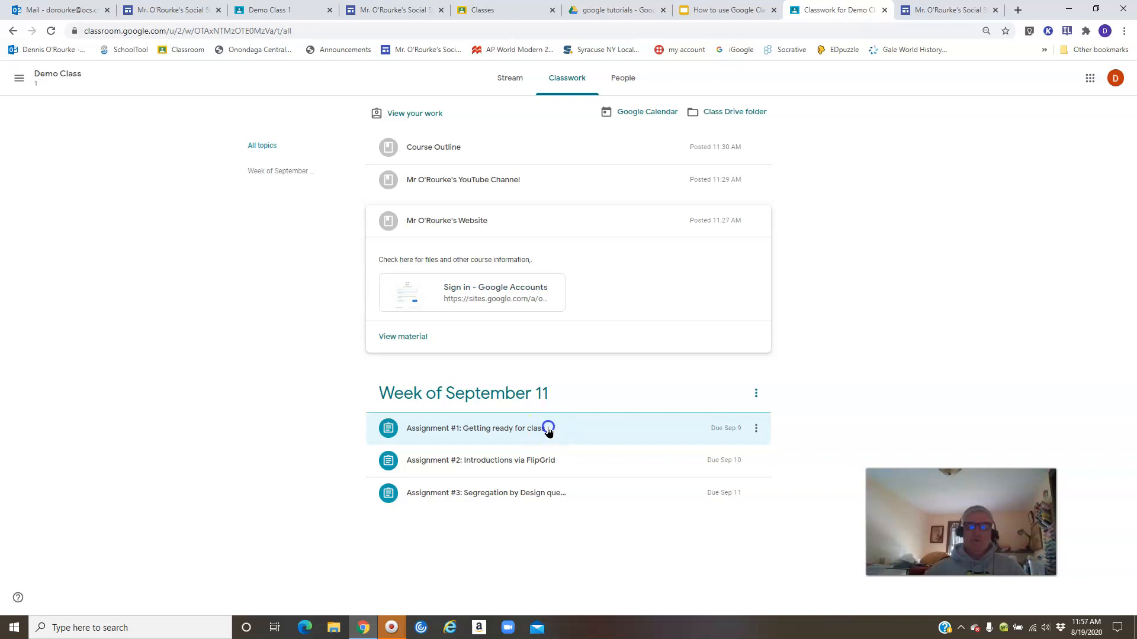
# - Mark Assignment #1: Getting ready for class as done, then collapse it
pyautogui.click(475, 428)
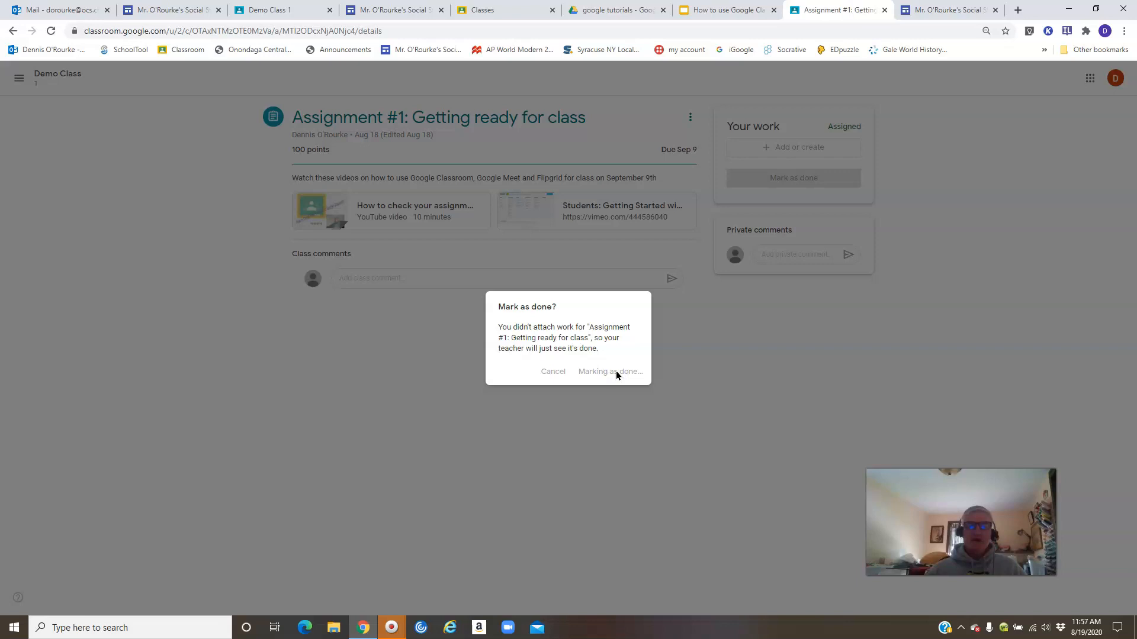
pyautogui.click(609, 371)
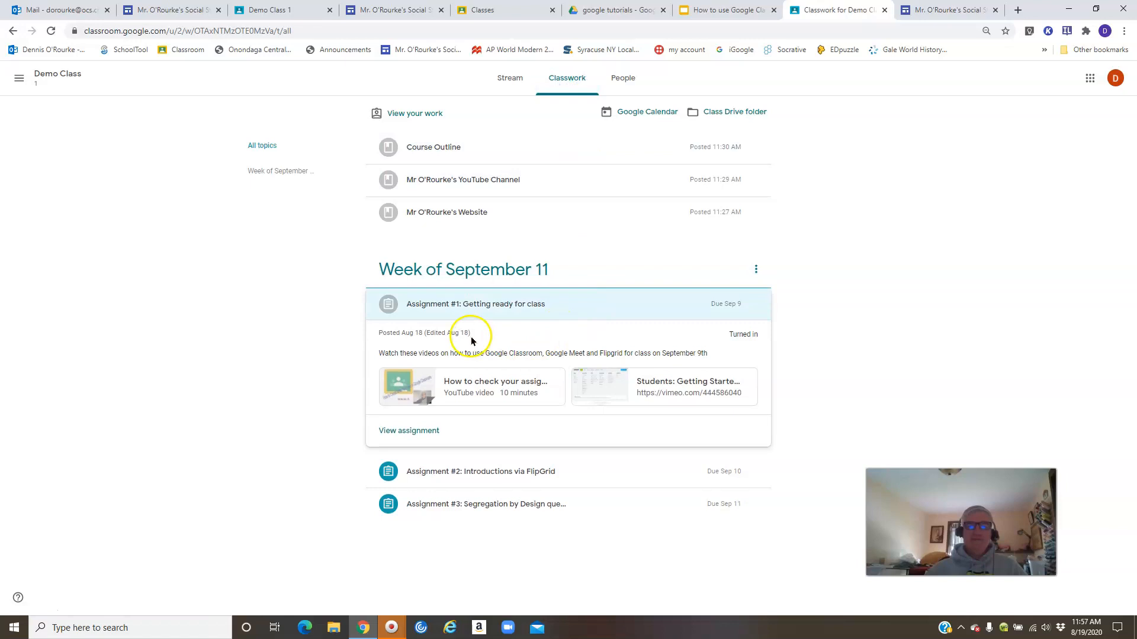
pyautogui.click(475, 304)
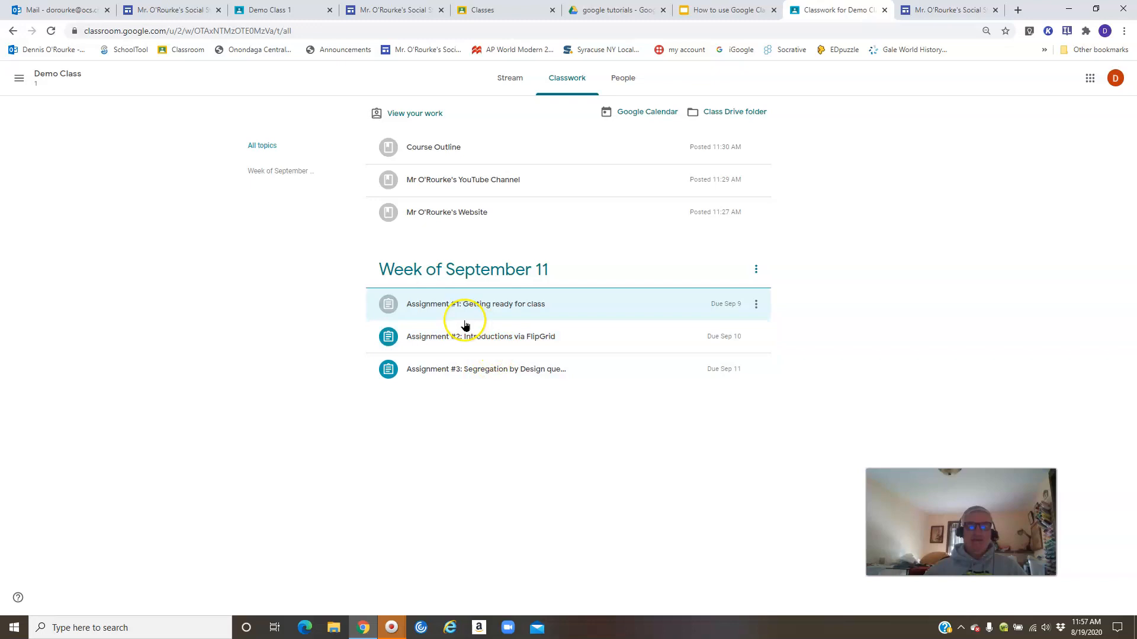
pyautogui.moveTo(435, 416)
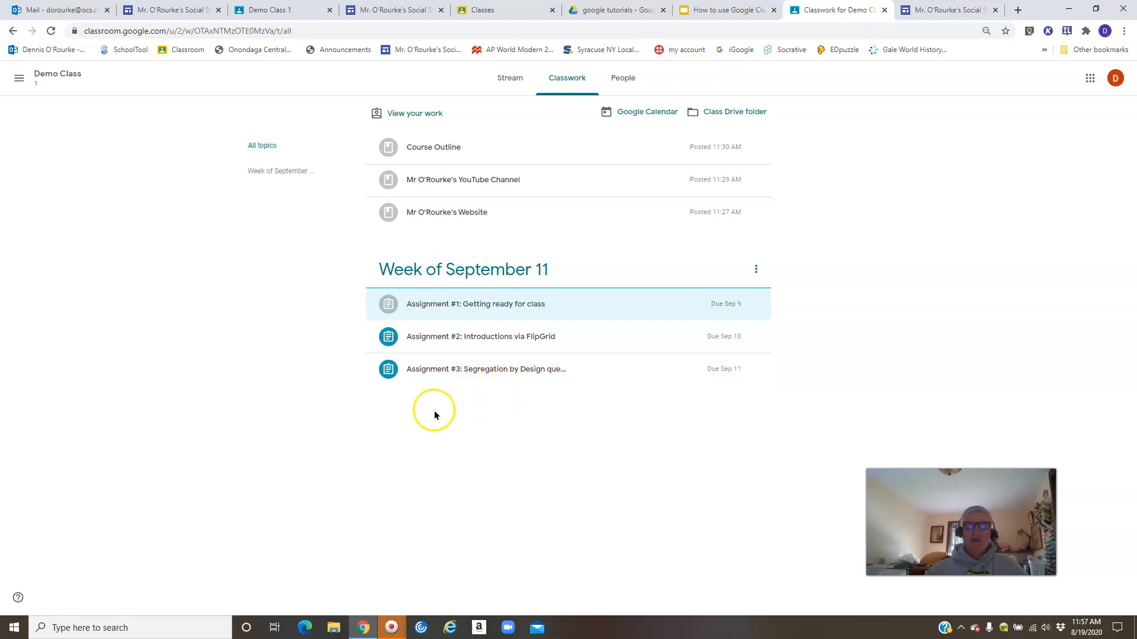